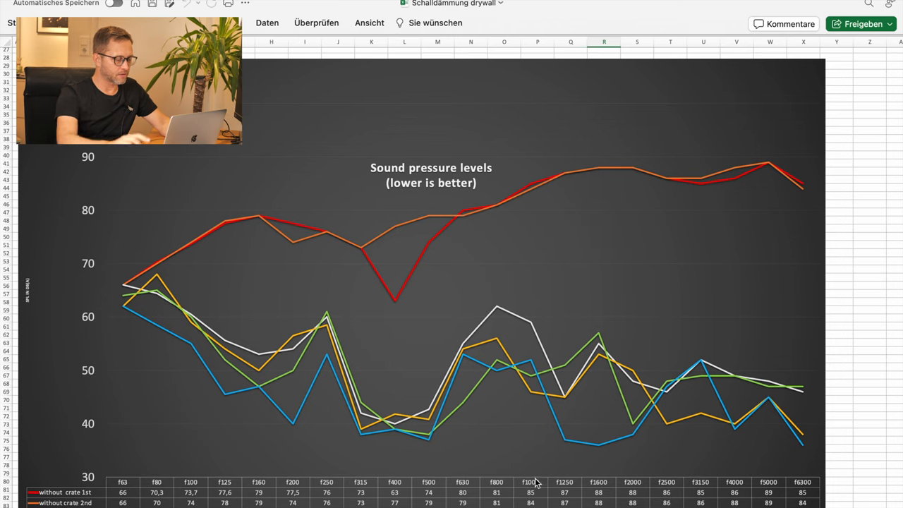
mouse_move(406, 341)
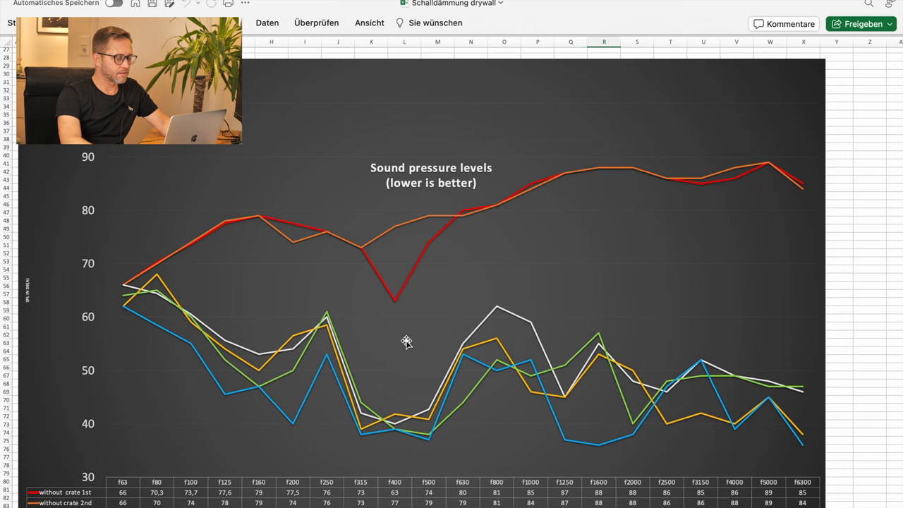
mouse_move(425, 269)
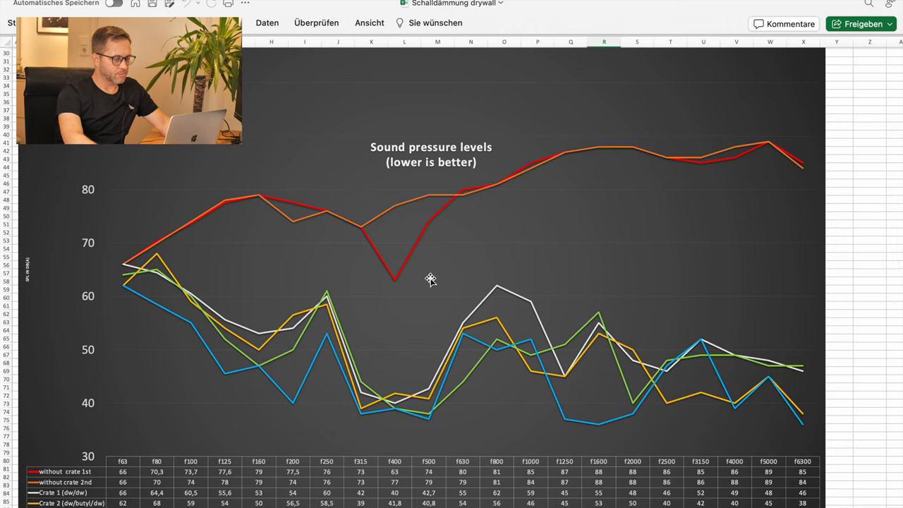
mouse_move(183, 413)
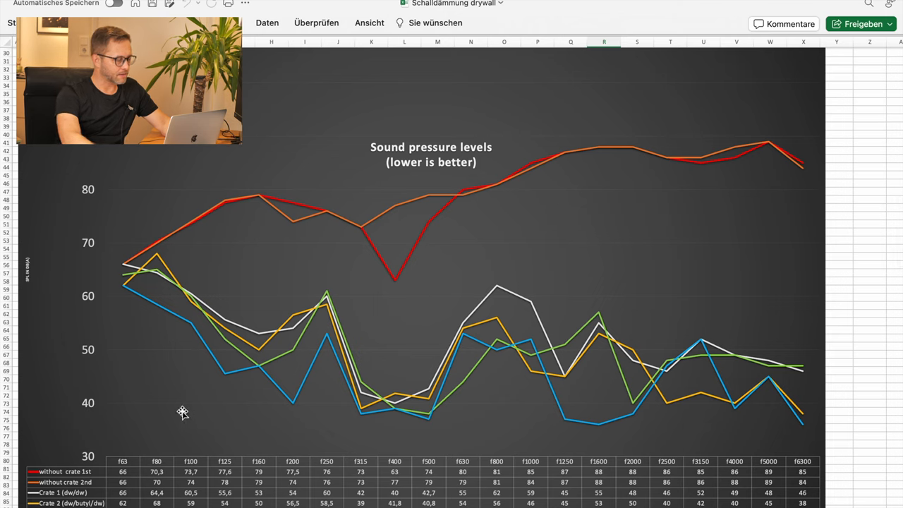
mouse_move(121, 463)
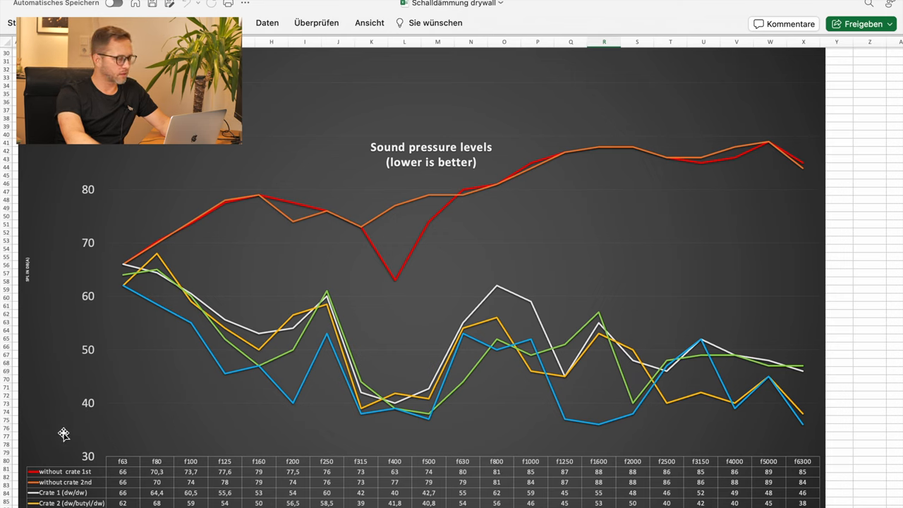
mouse_move(243, 225)
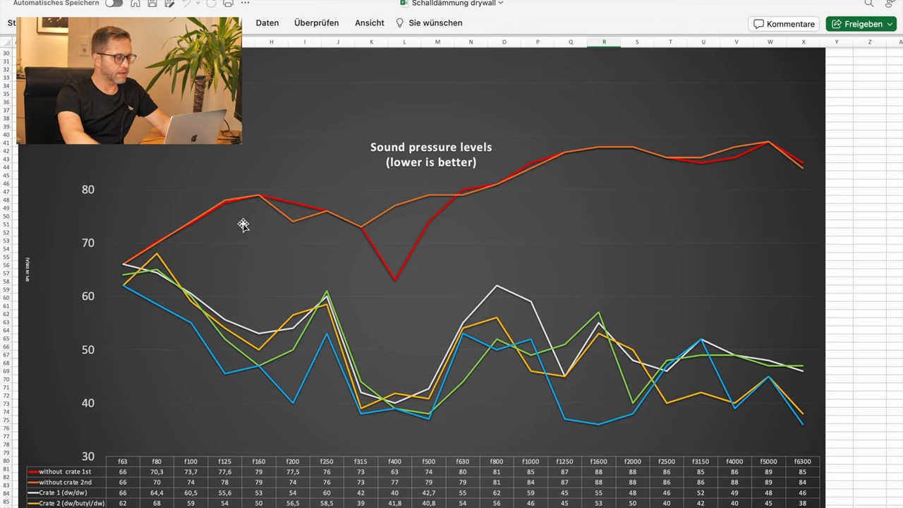
mouse_move(382, 254)
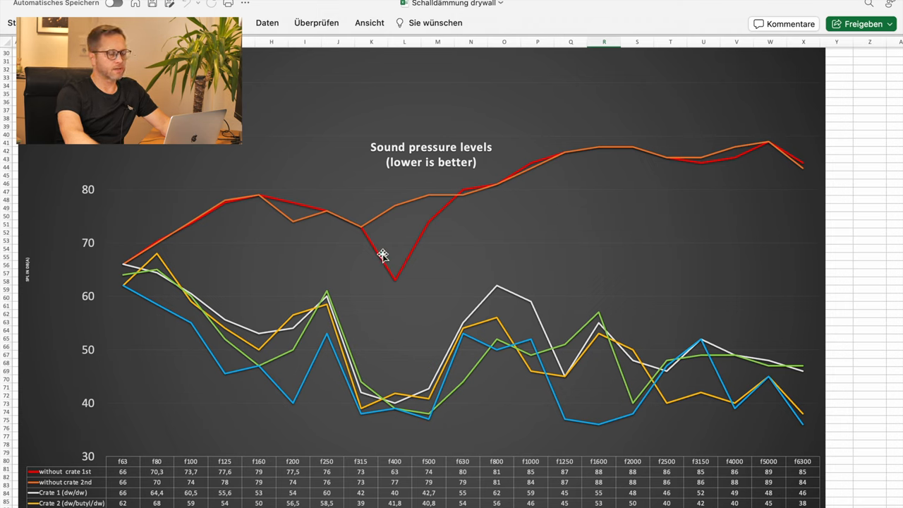
mouse_move(391, 248)
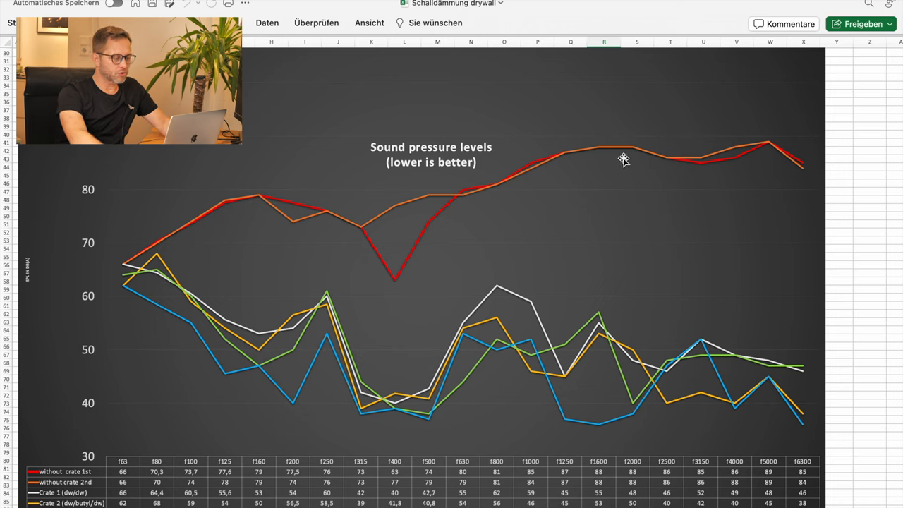
mouse_move(383, 236)
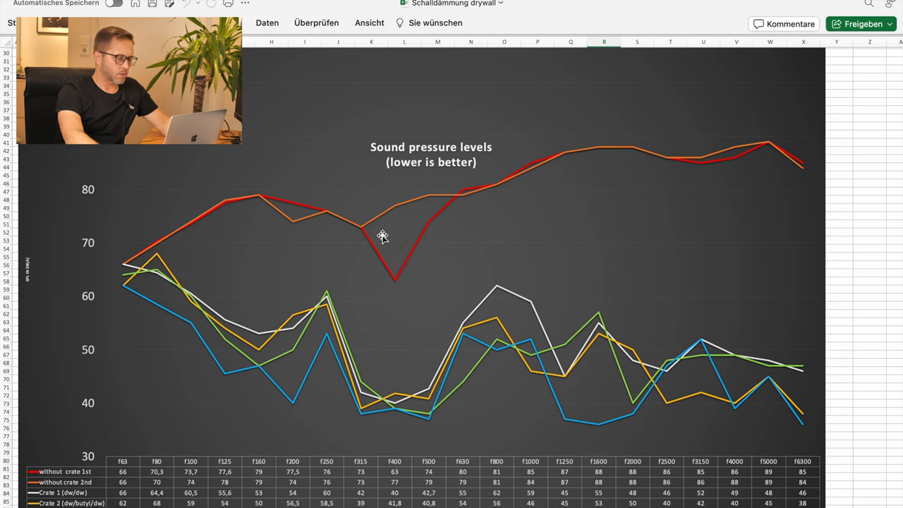
mouse_move(386, 299)
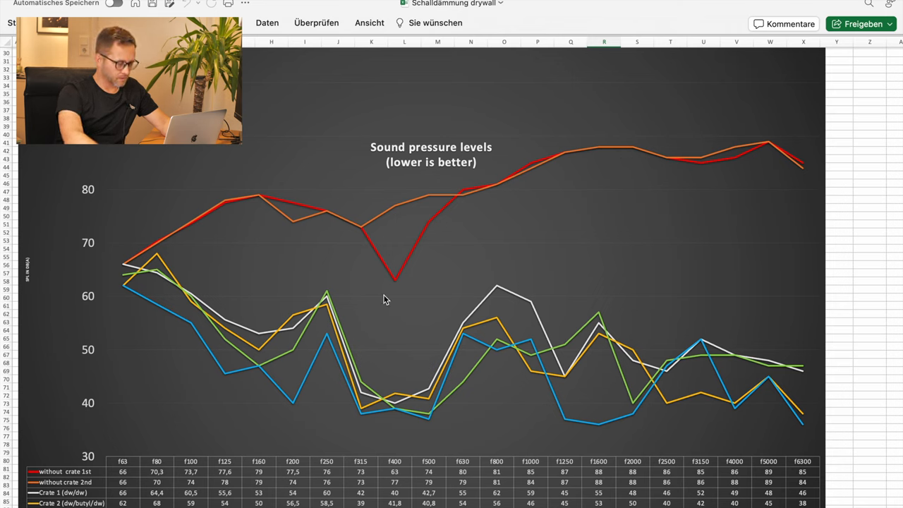
mouse_move(386, 465)
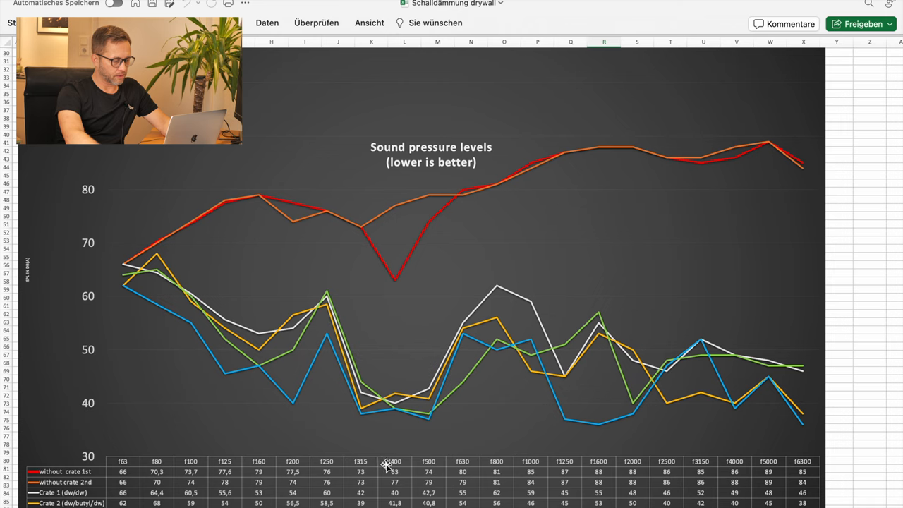
mouse_move(401, 287)
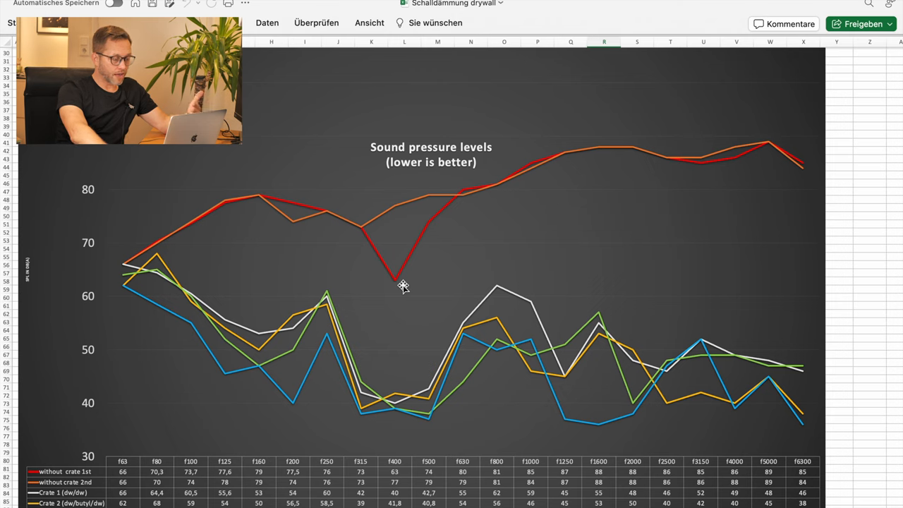
mouse_move(359, 277)
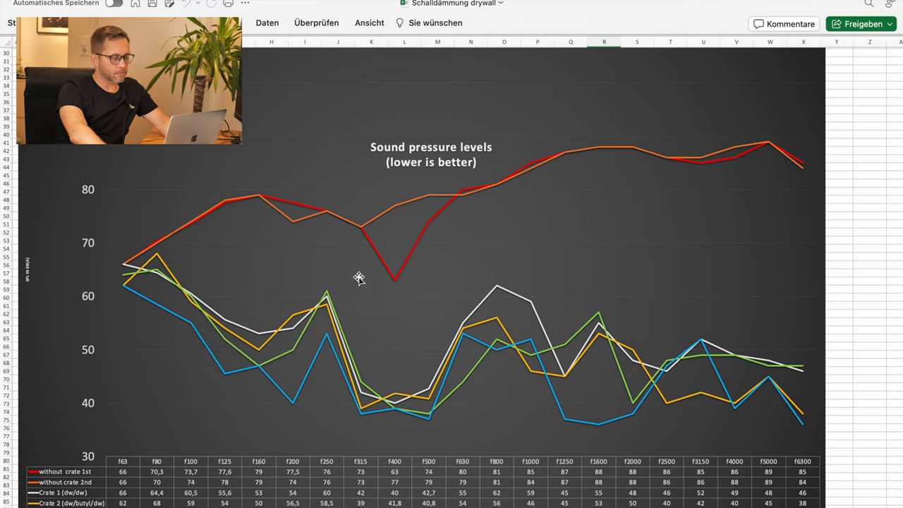
mouse_move(422, 270)
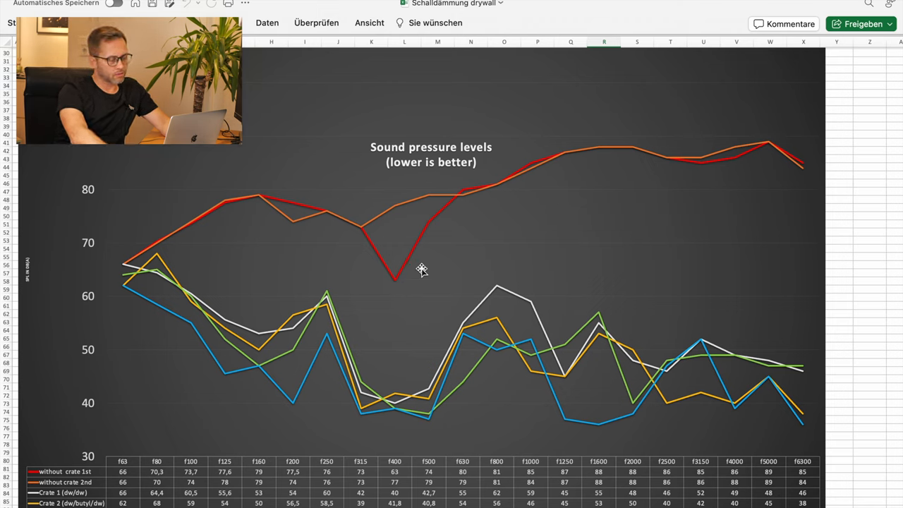
mouse_move(423, 270)
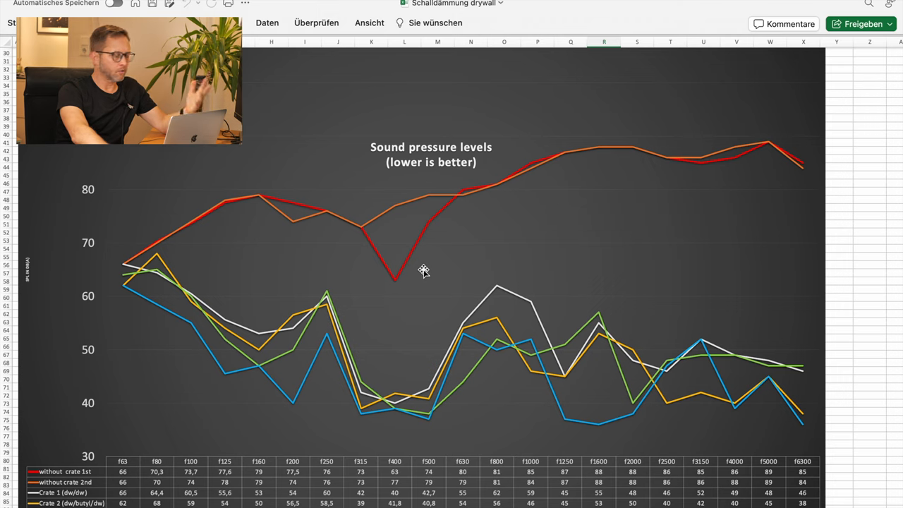
mouse_move(219, 353)
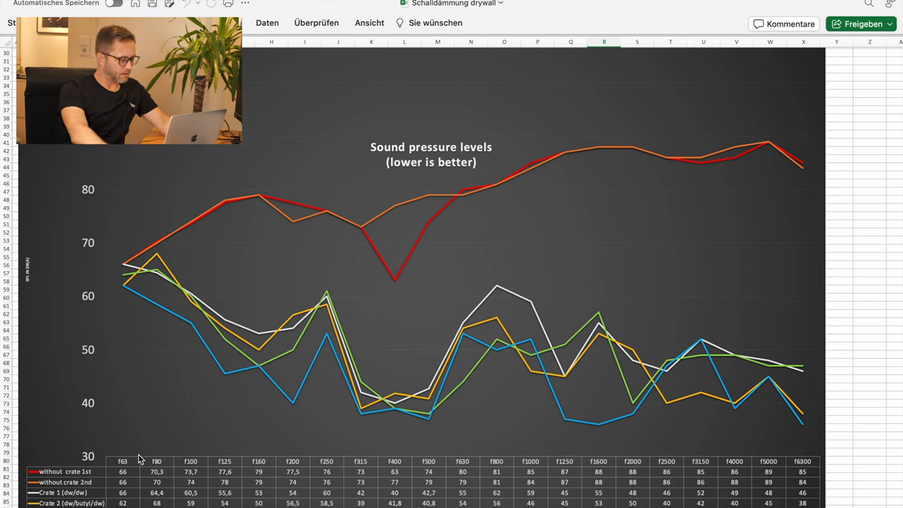
mouse_move(135, 295)
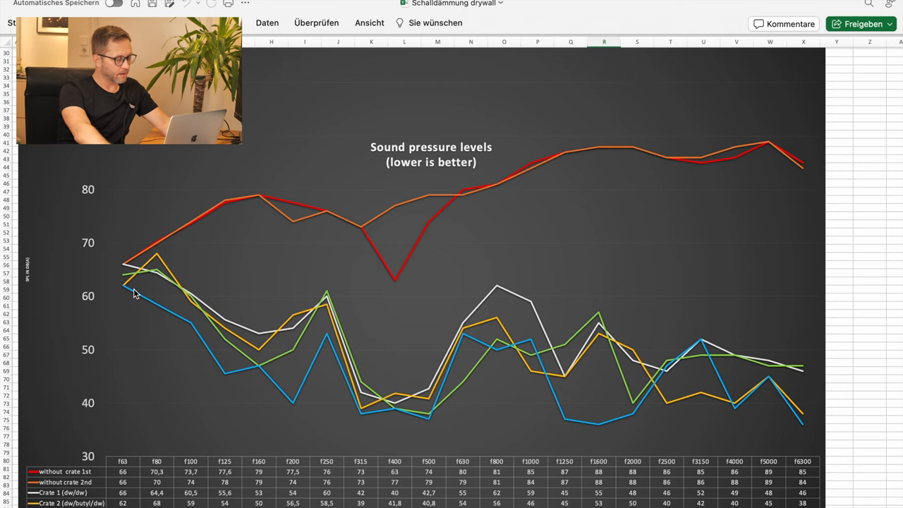
mouse_move(248, 333)
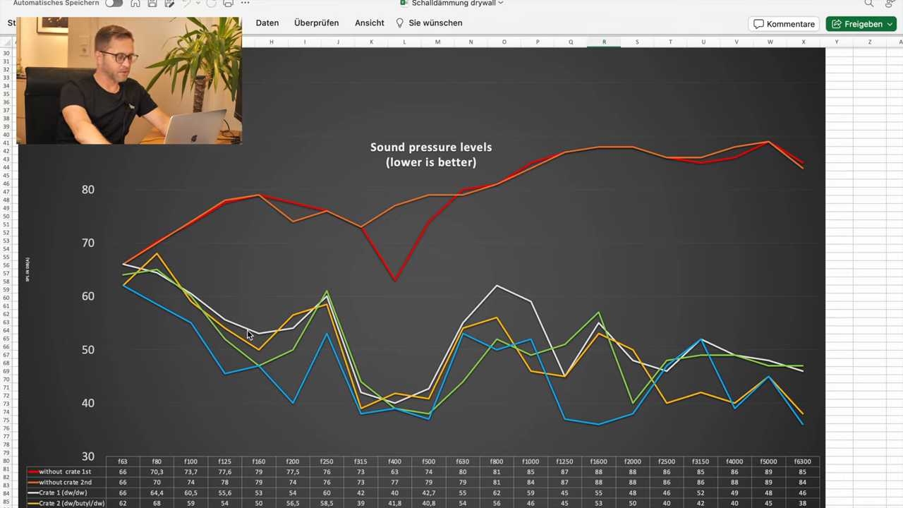
mouse_move(736, 381)
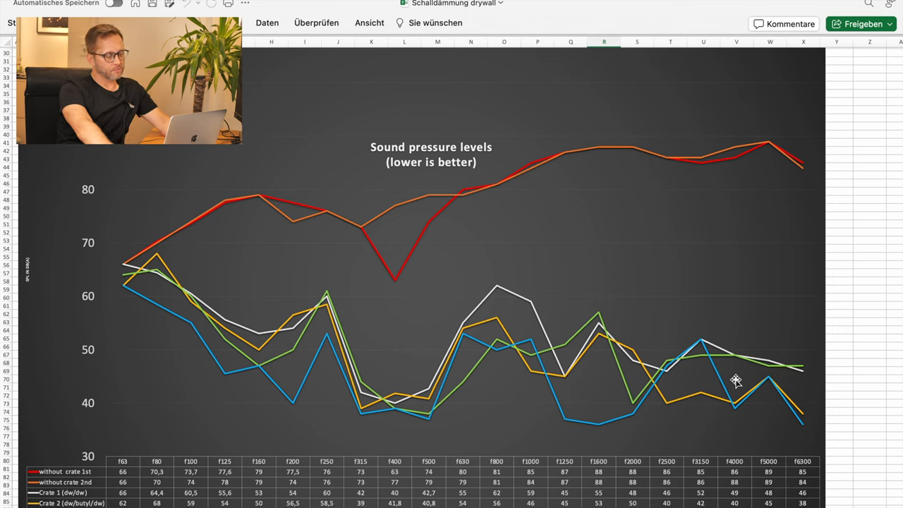
mouse_move(644, 347)
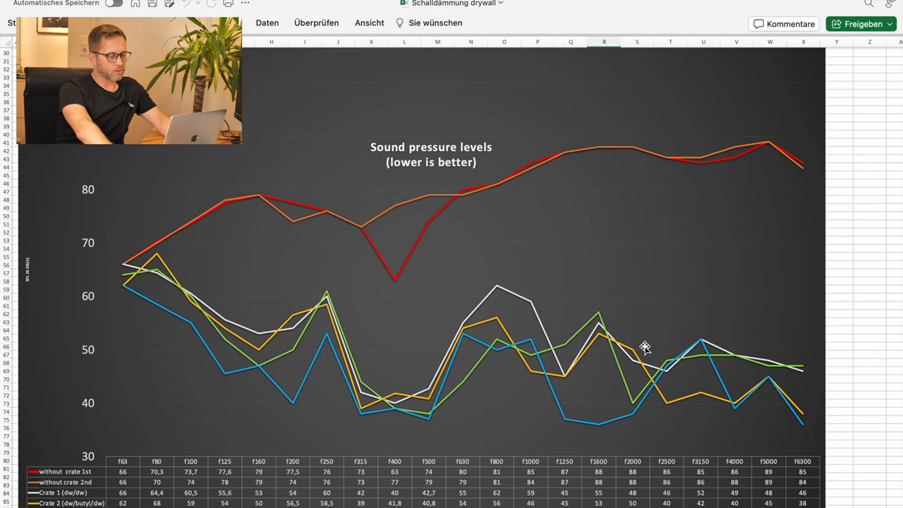
mouse_move(649, 165)
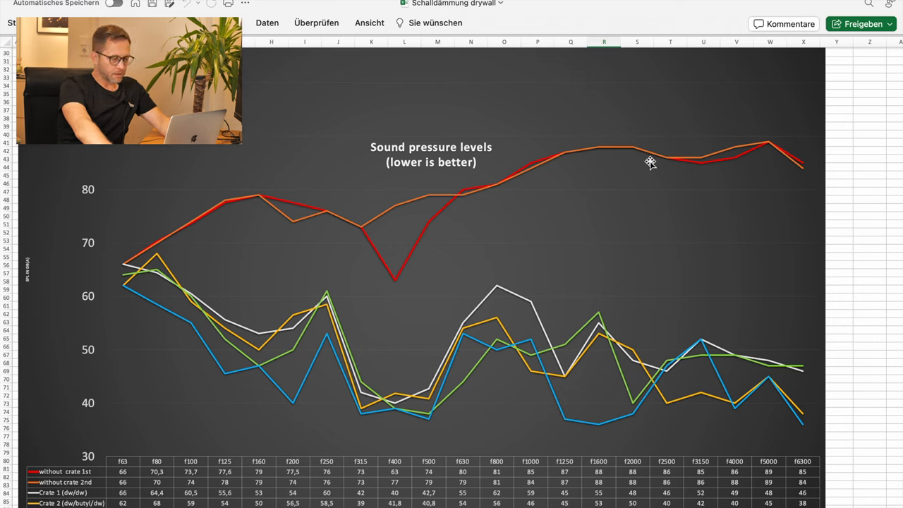
mouse_move(628, 230)
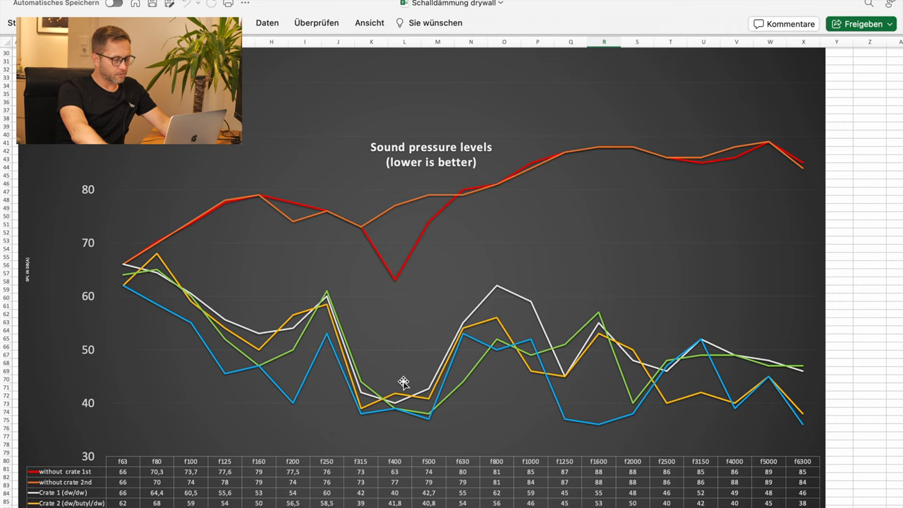
scroll("down", 3)
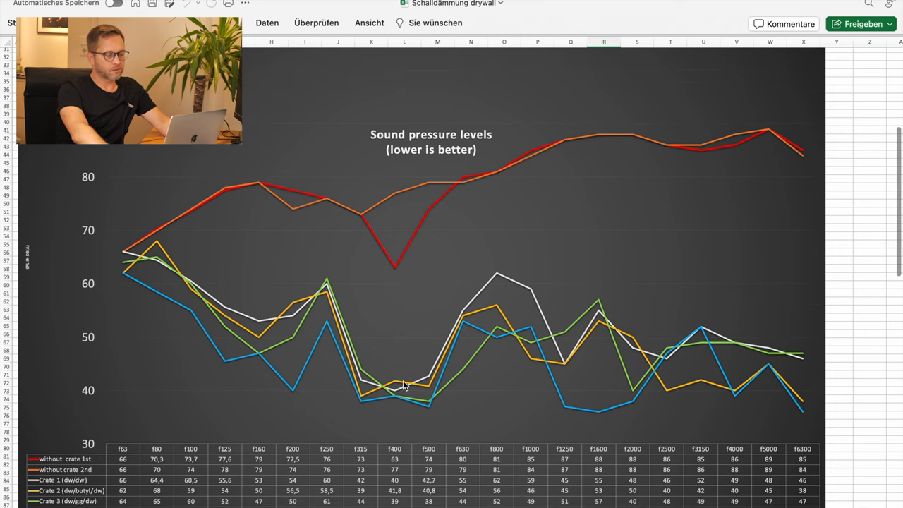
mouse_move(486, 281)
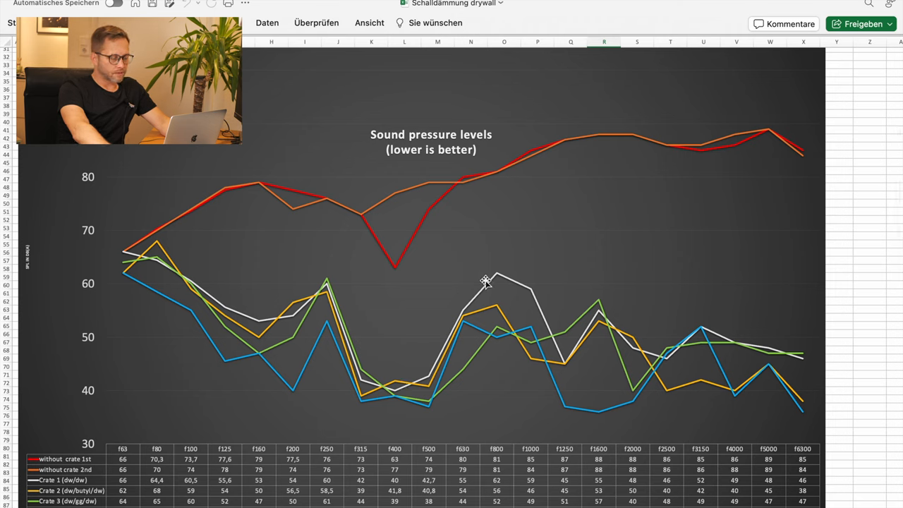
mouse_move(491, 287)
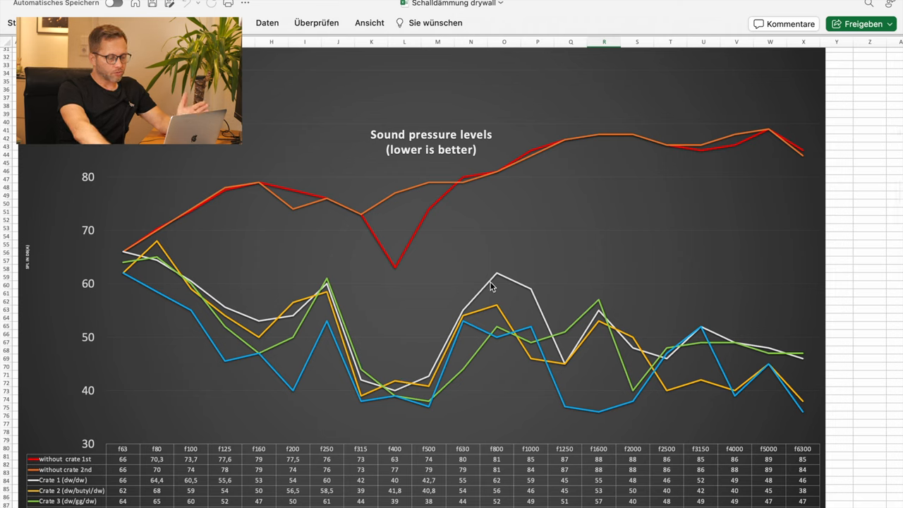
mouse_move(492, 312)
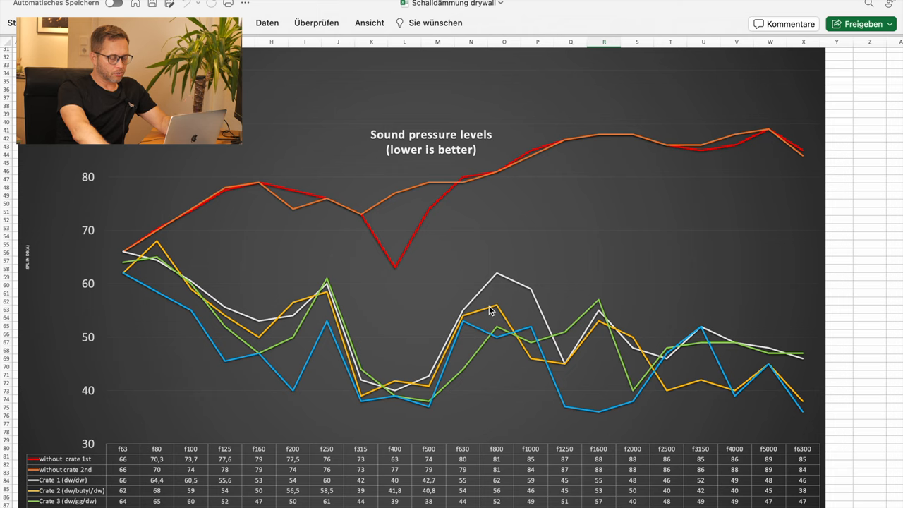
mouse_move(495, 336)
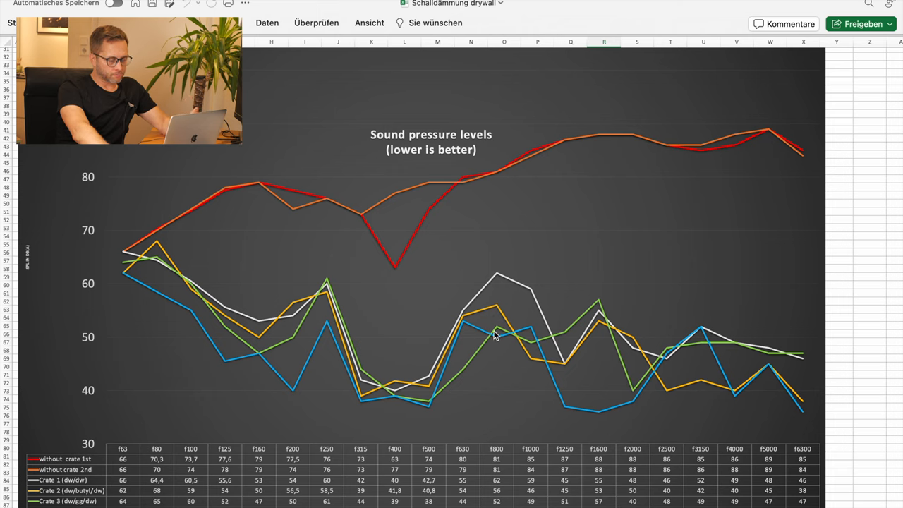
mouse_move(480, 336)
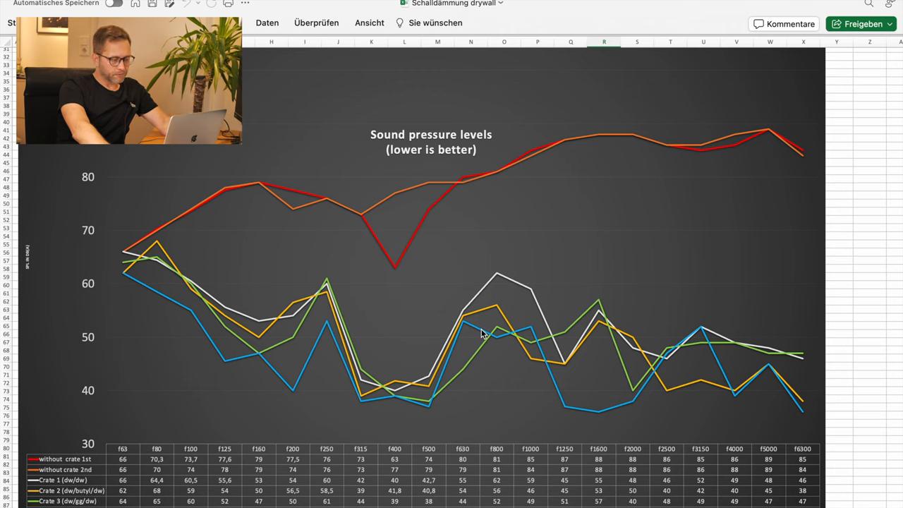
mouse_move(483, 329)
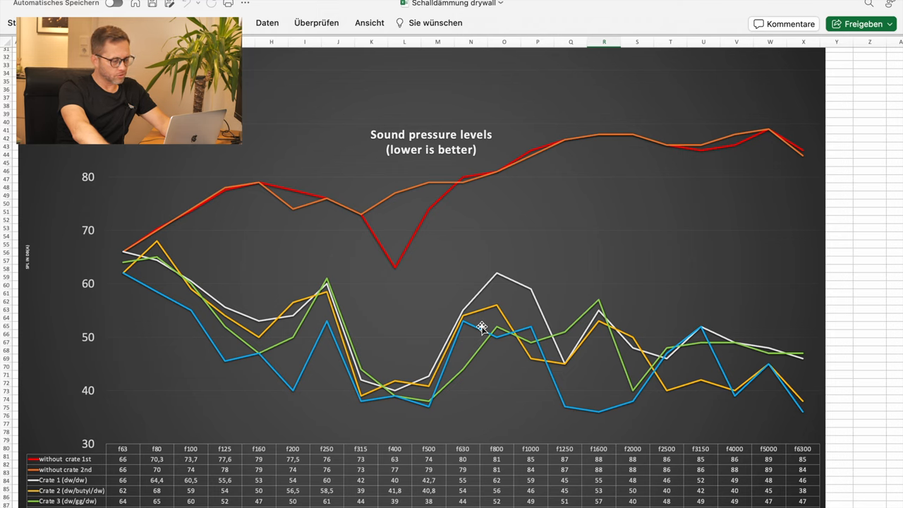
mouse_move(479, 332)
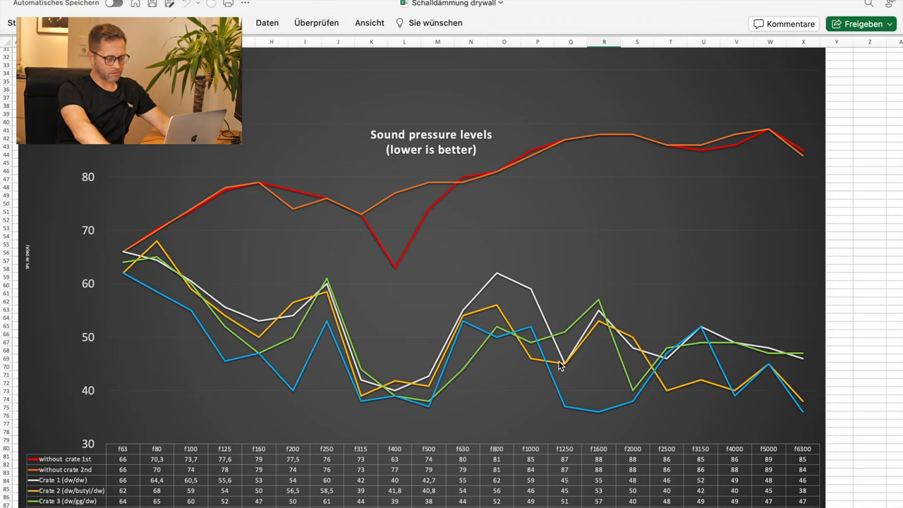
mouse_move(653, 379)
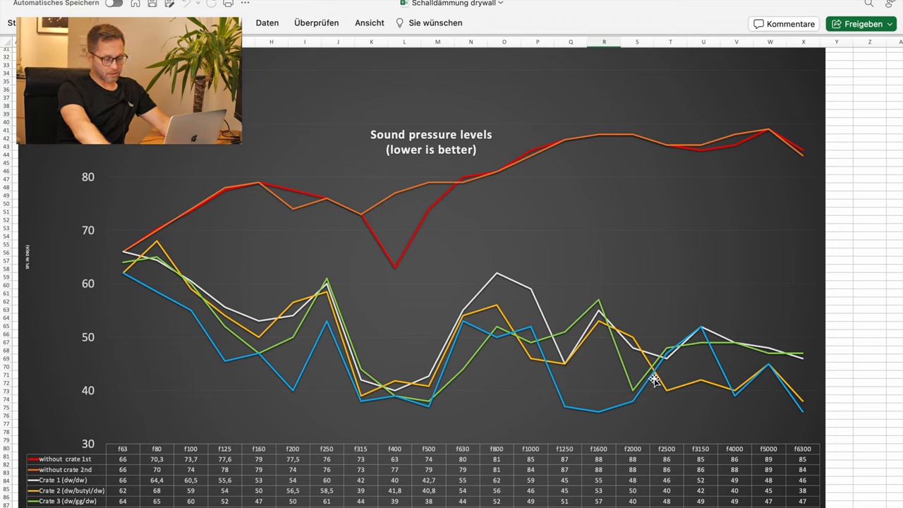
mouse_move(663, 388)
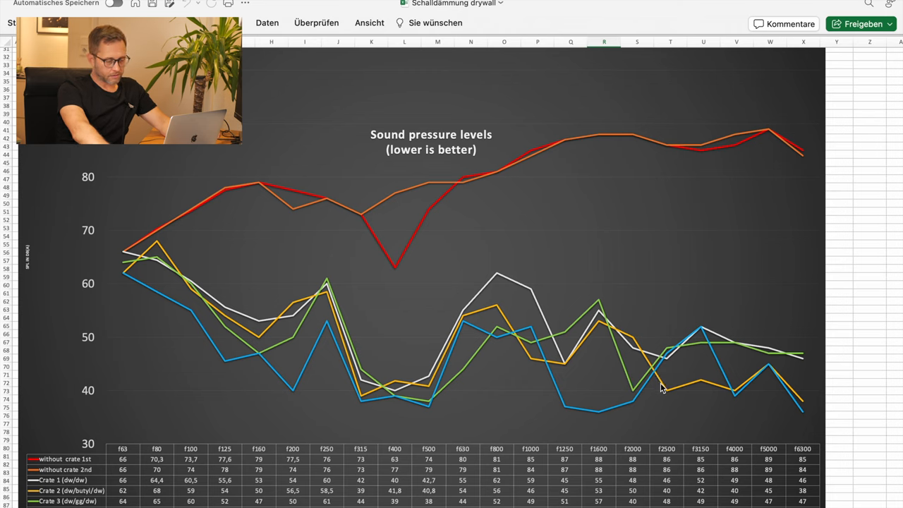
mouse_move(715, 388)
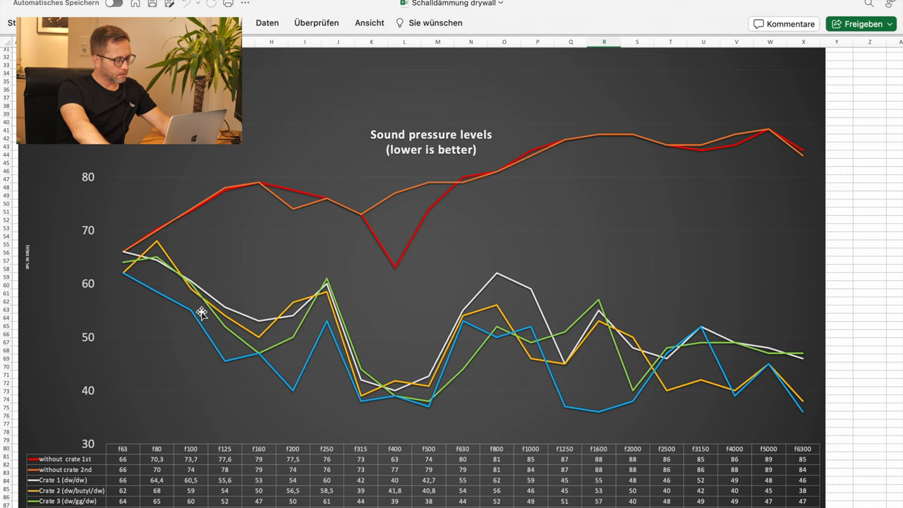
mouse_move(206, 311)
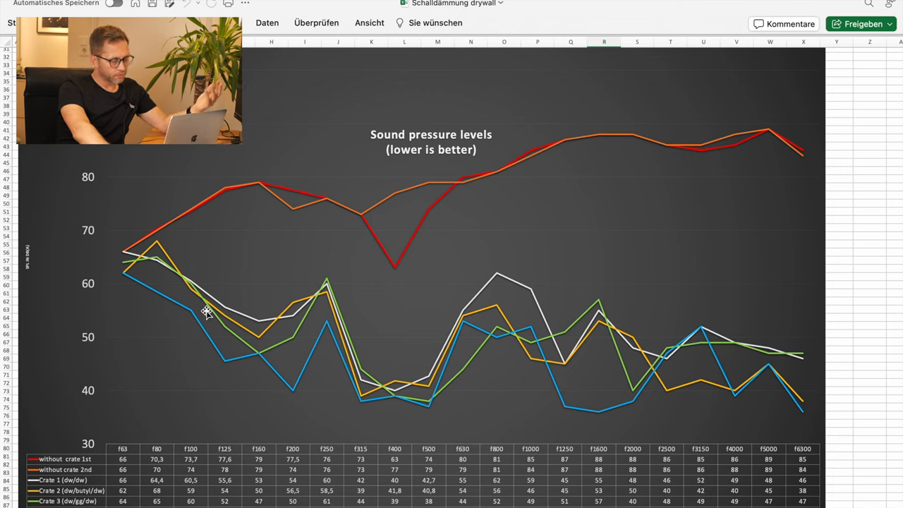
mouse_move(278, 342)
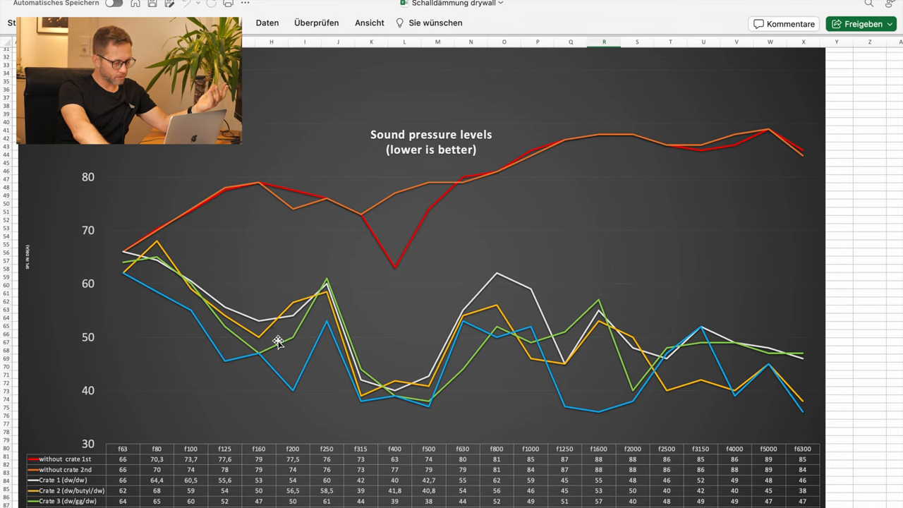
mouse_move(416, 390)
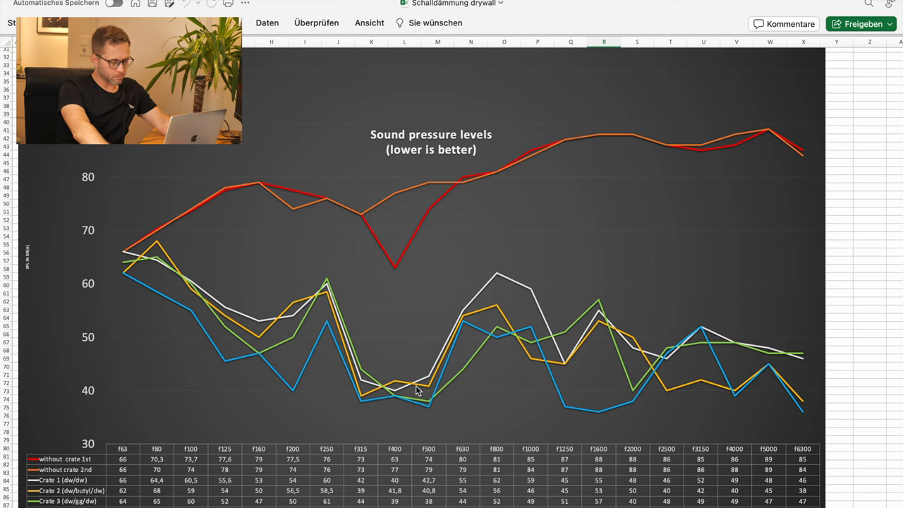
mouse_move(464, 385)
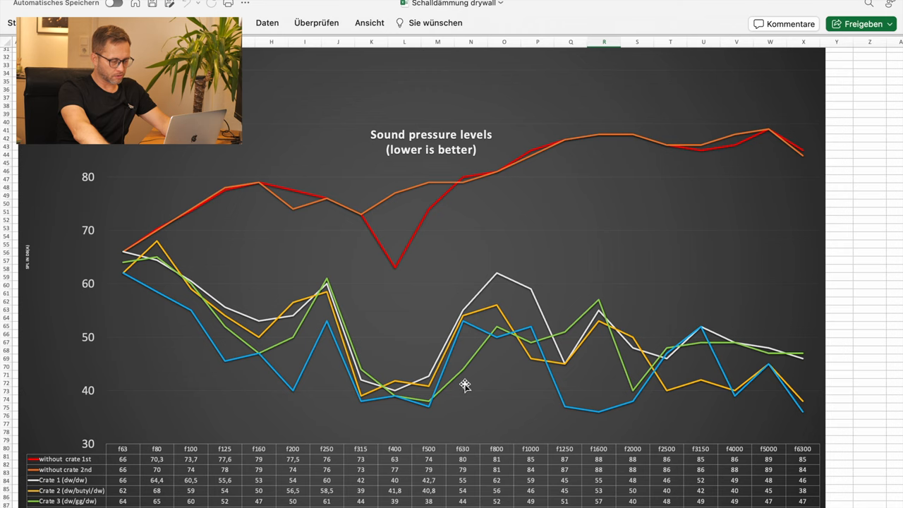
mouse_move(505, 347)
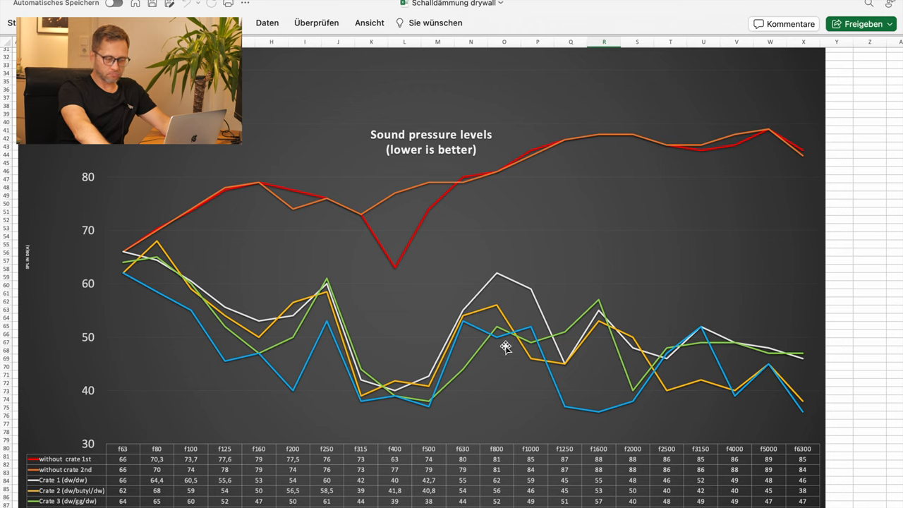
mouse_move(522, 345)
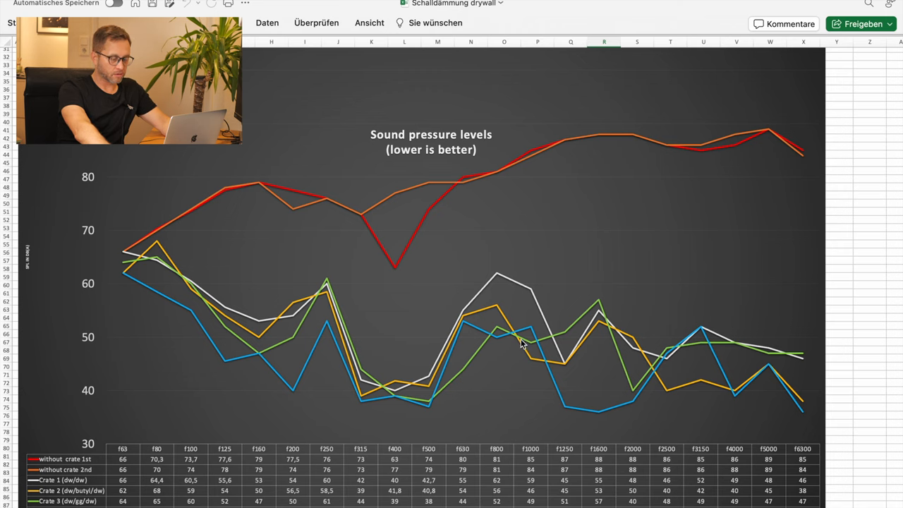
mouse_move(525, 347)
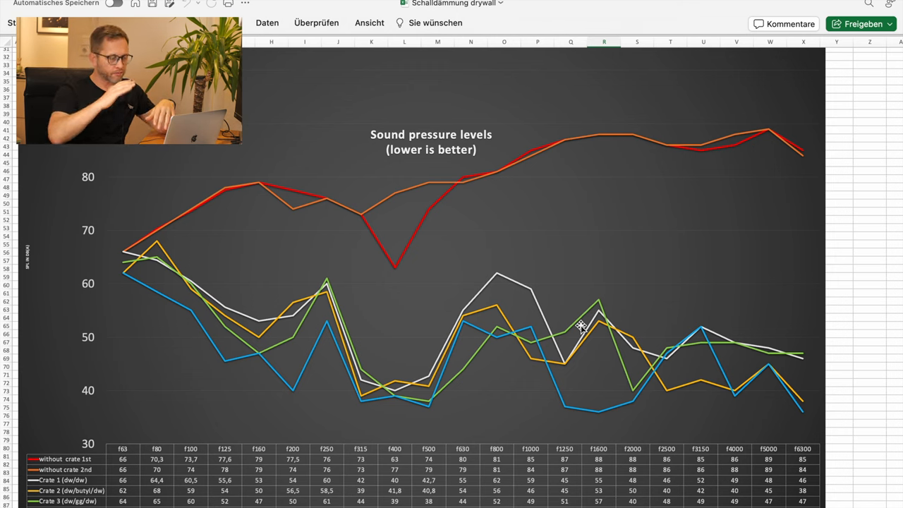
mouse_move(386, 334)
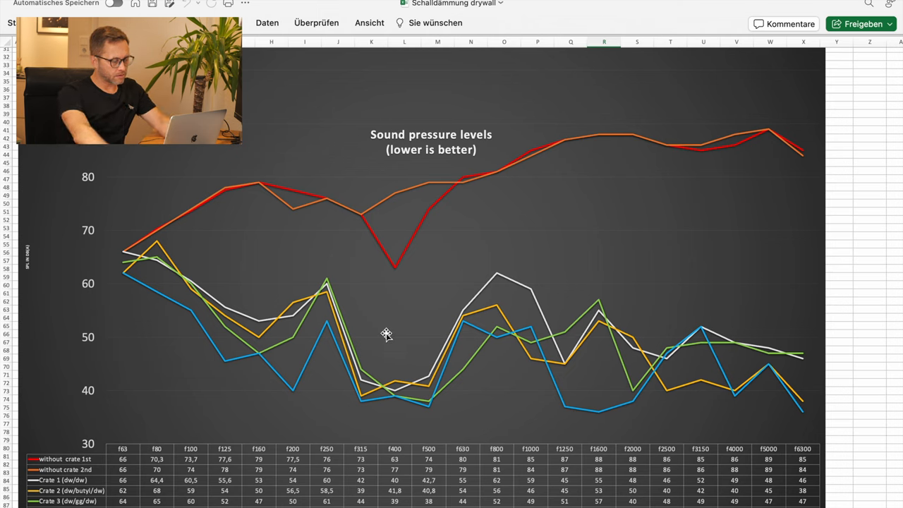
mouse_move(411, 351)
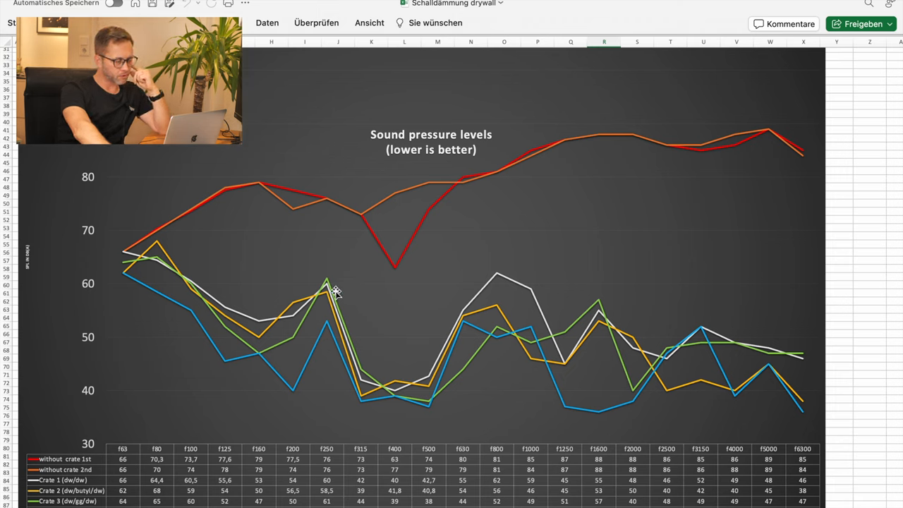
mouse_move(314, 329)
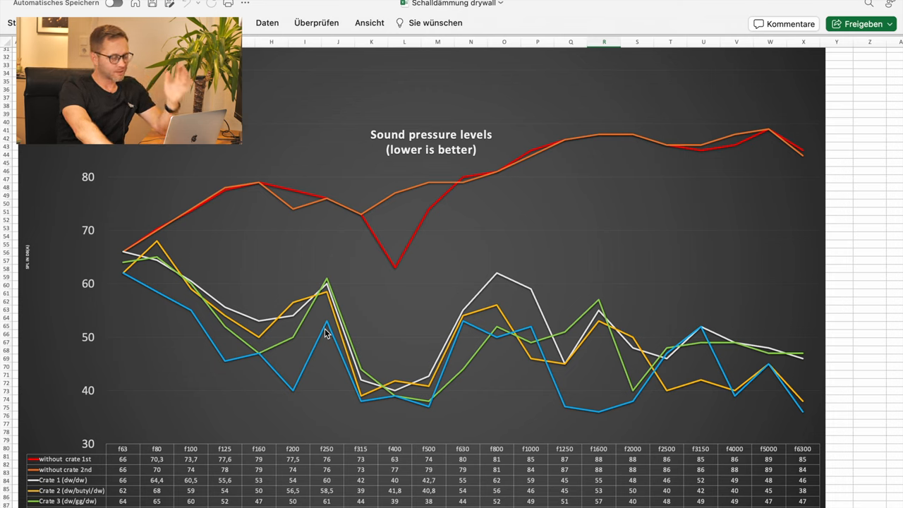
mouse_move(393, 360)
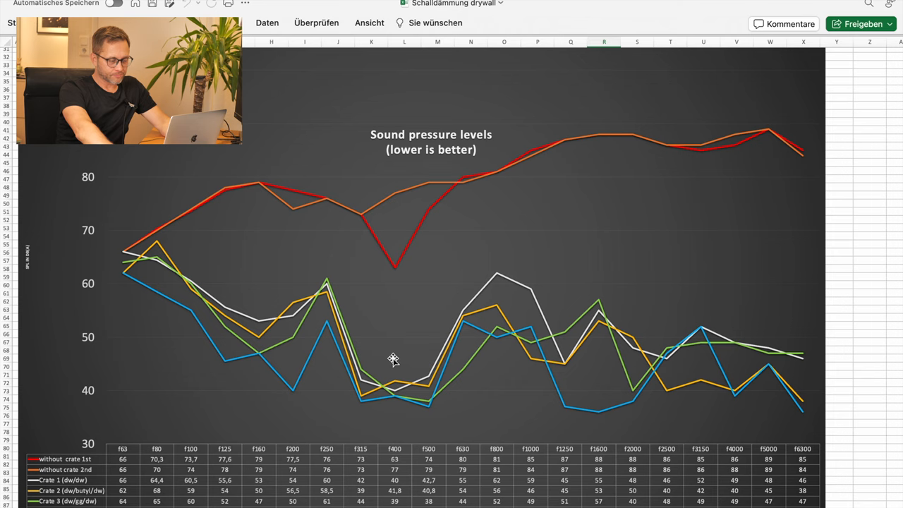
mouse_move(589, 372)
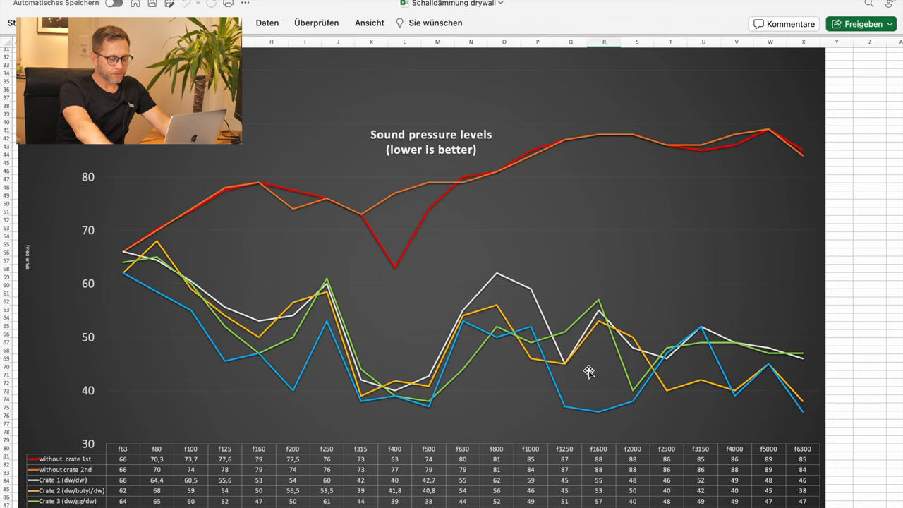
mouse_move(614, 385)
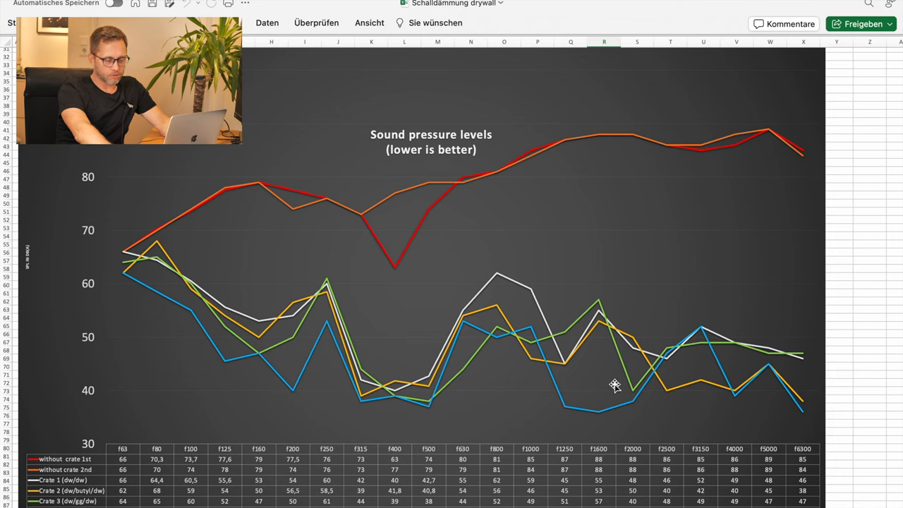
mouse_move(678, 370)
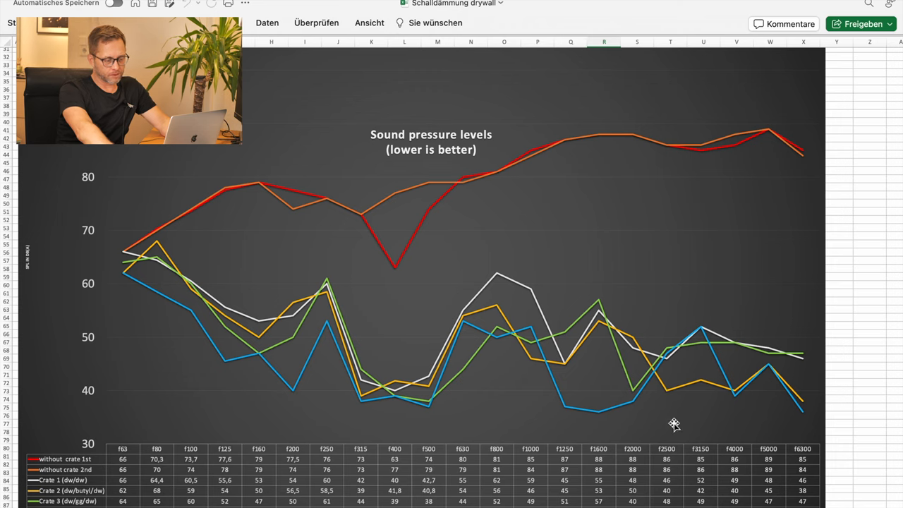
mouse_move(674, 452)
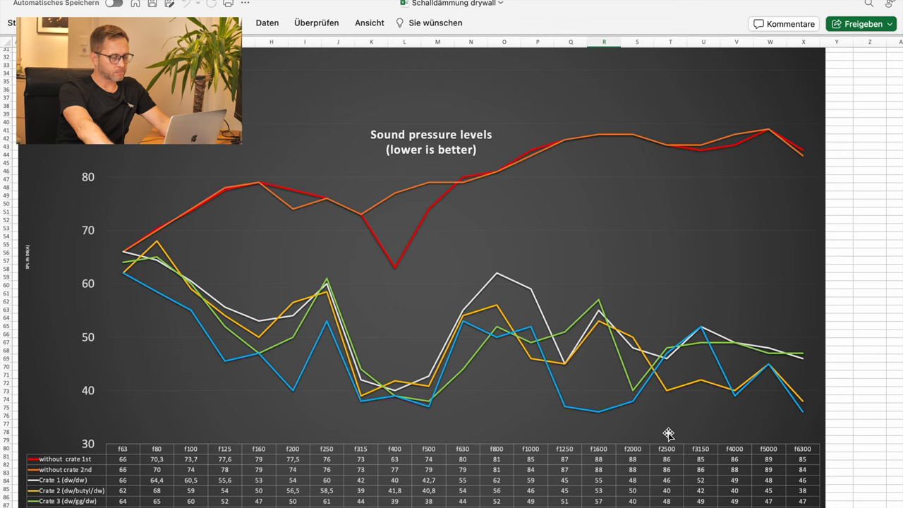
scroll("down", 3)
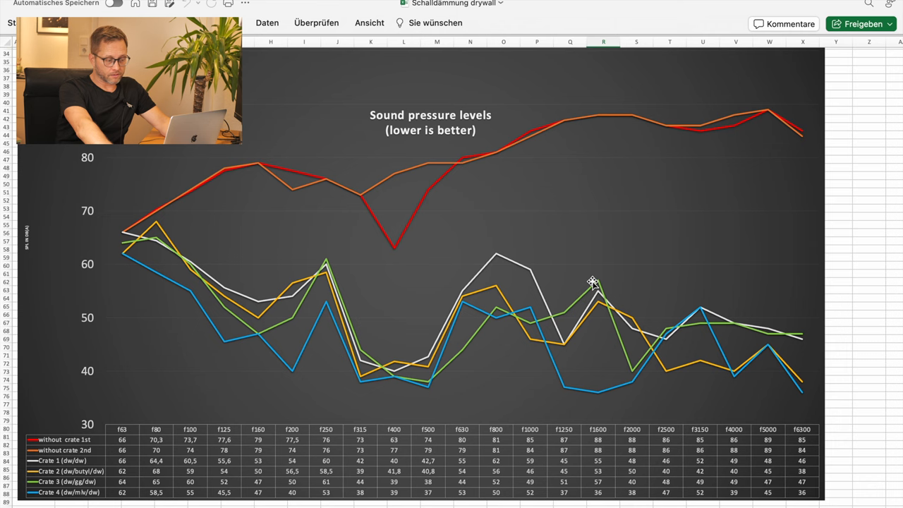
mouse_move(595, 399)
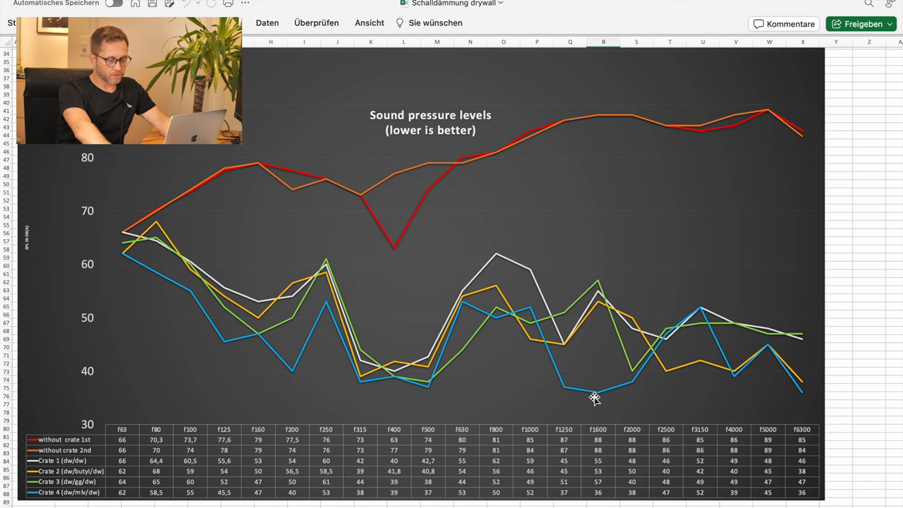
scroll("down", 3)
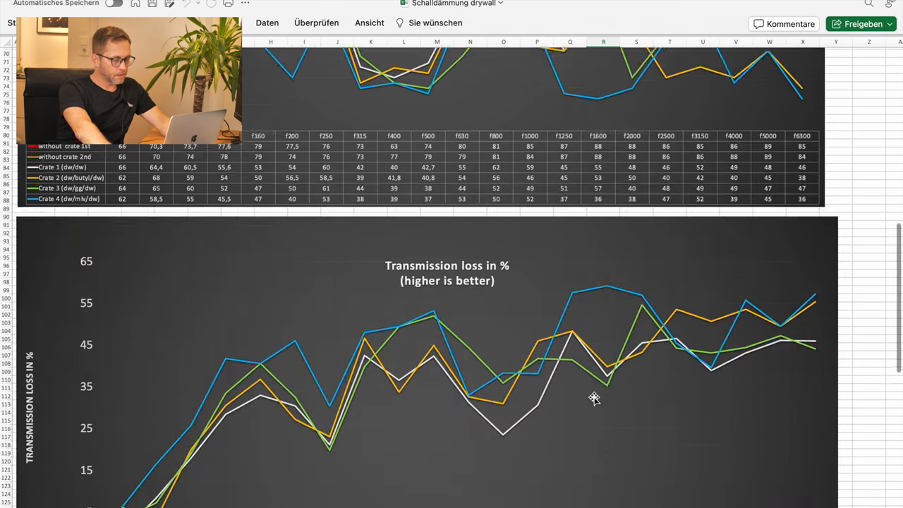
scroll("down", 3)
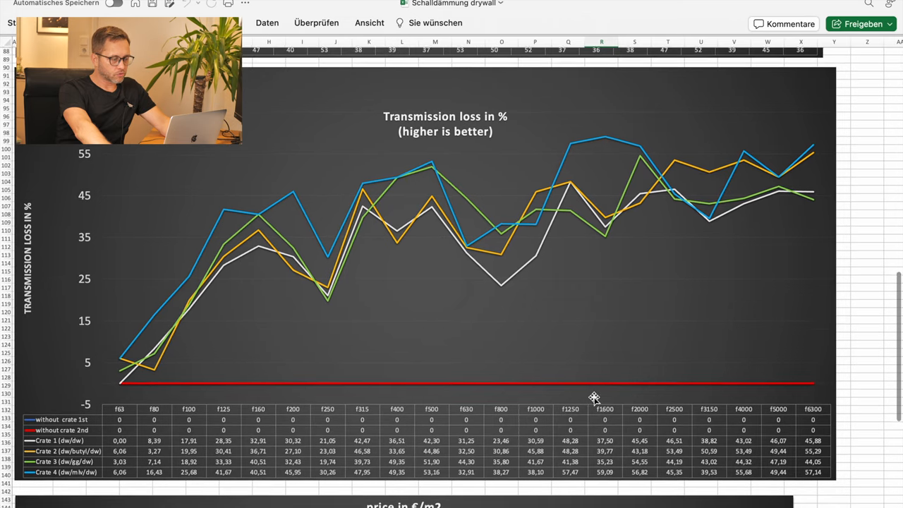
scroll("down", 3)
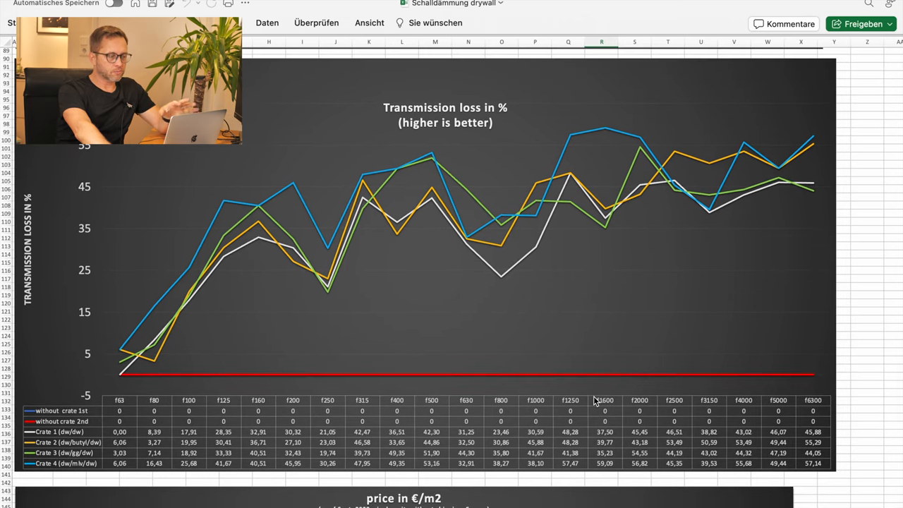
mouse_move(502, 369)
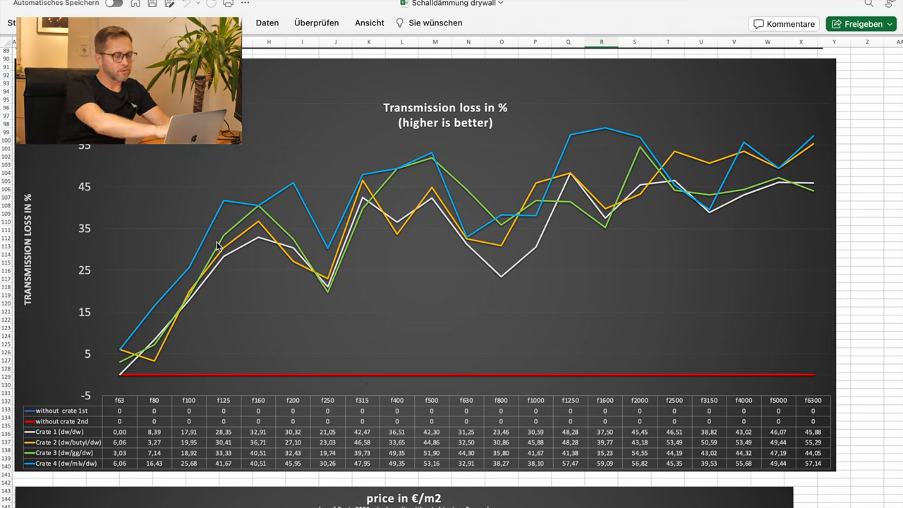
mouse_move(296, 209)
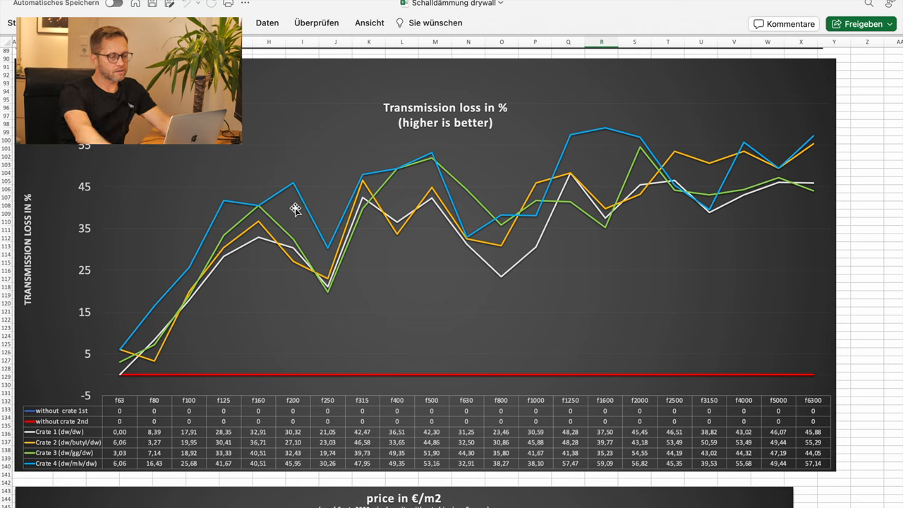
mouse_move(341, 210)
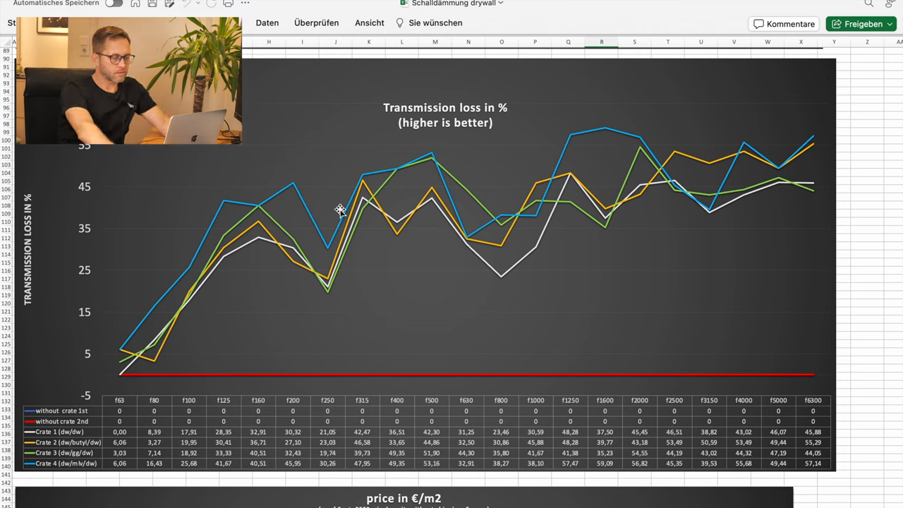
mouse_move(331, 211)
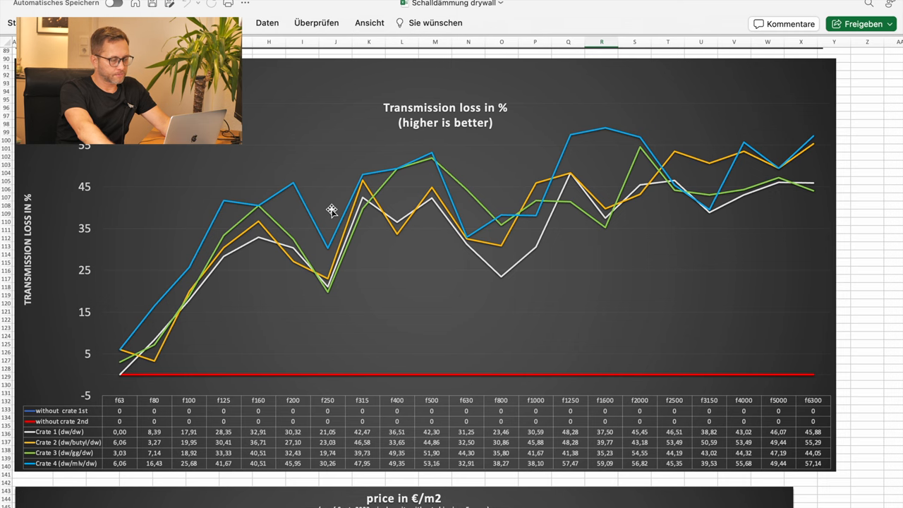
scroll("down", 3)
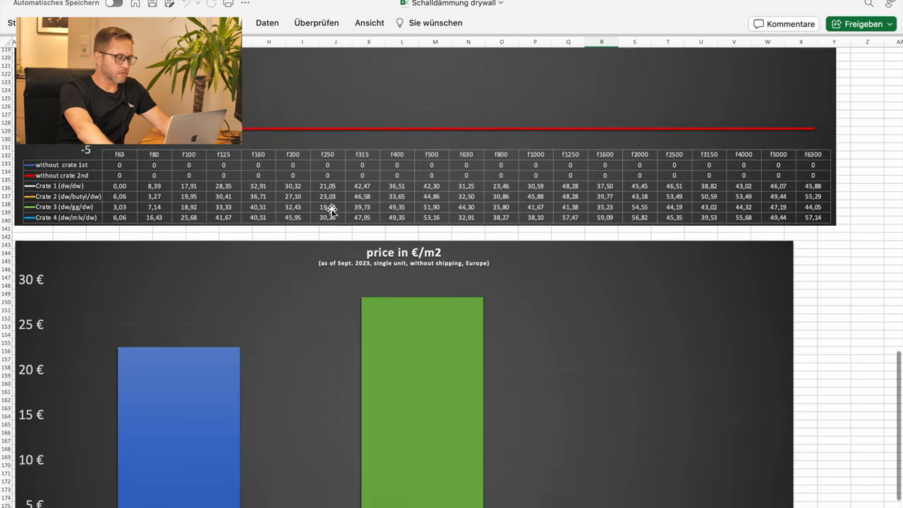
scroll("down", 3)
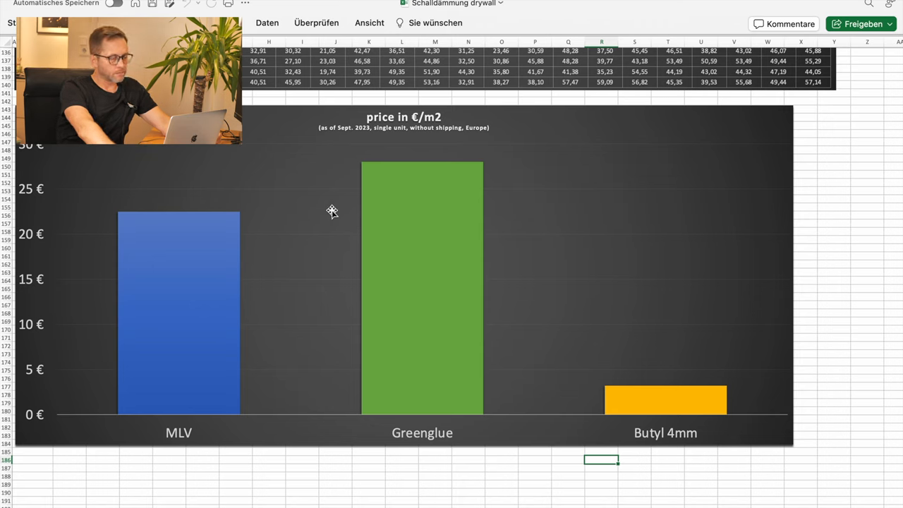
mouse_move(387, 175)
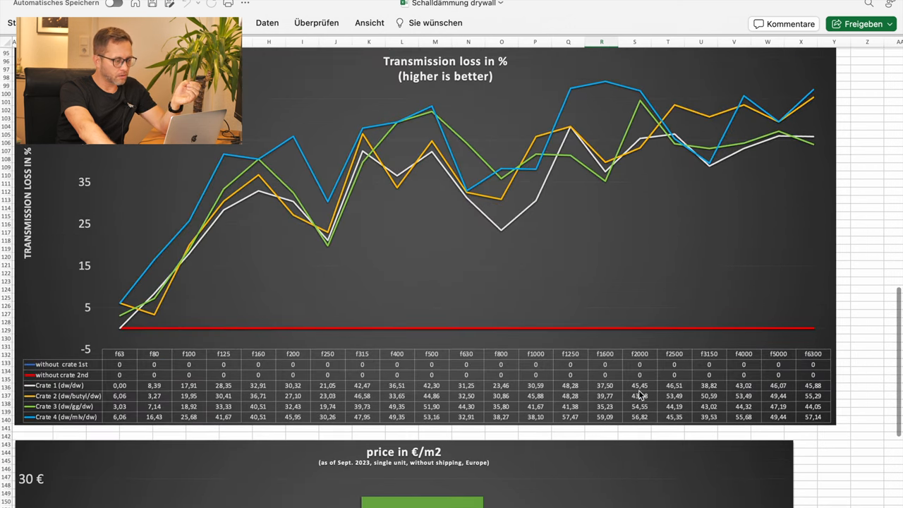
scroll("down", 3)
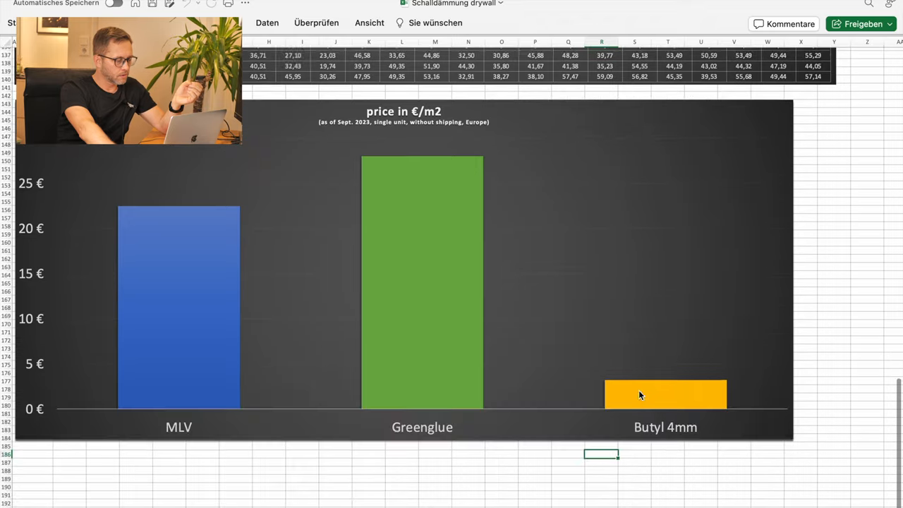
scroll("down", 3)
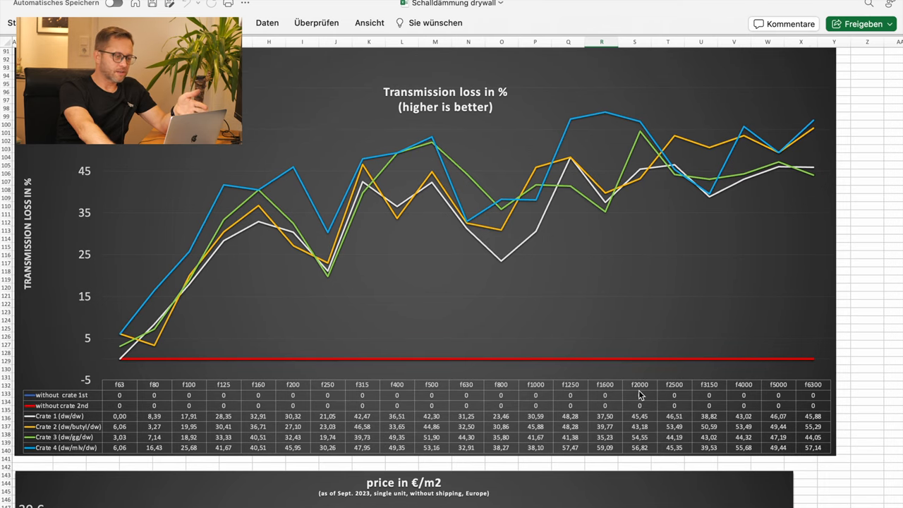
scroll("down", 3)
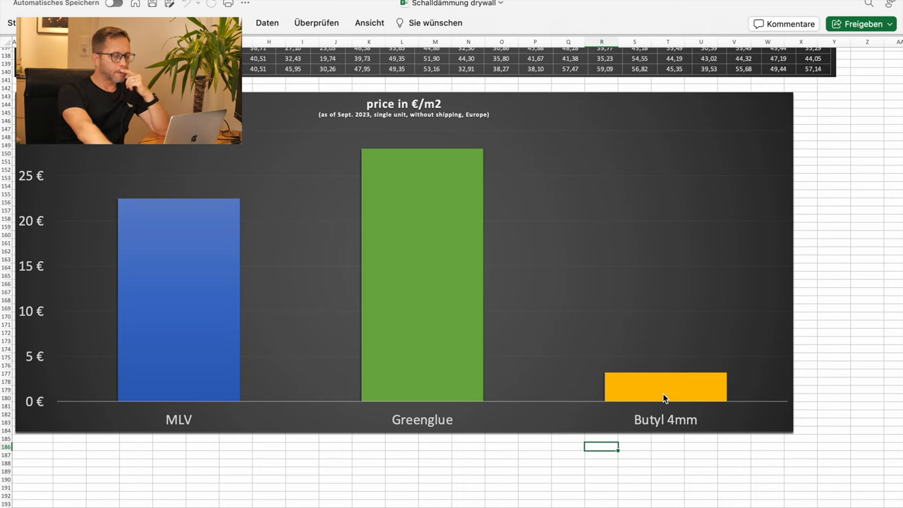
mouse_move(650, 394)
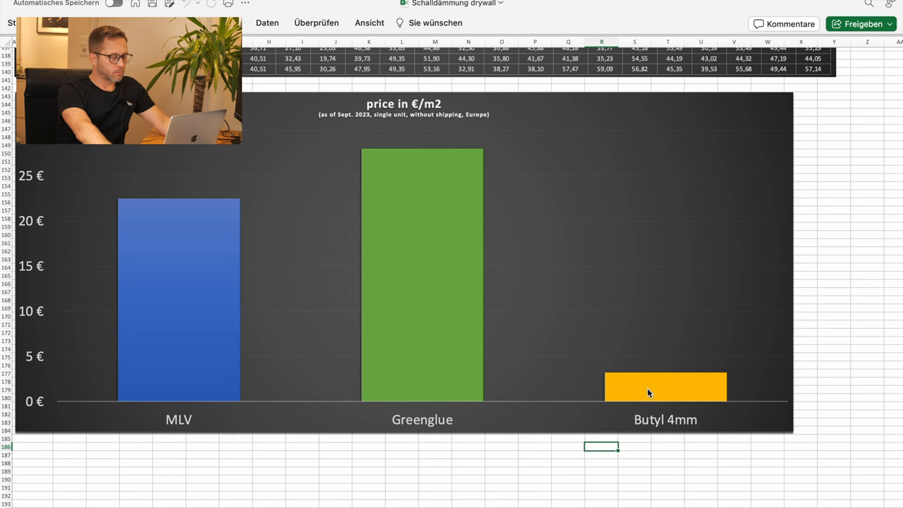